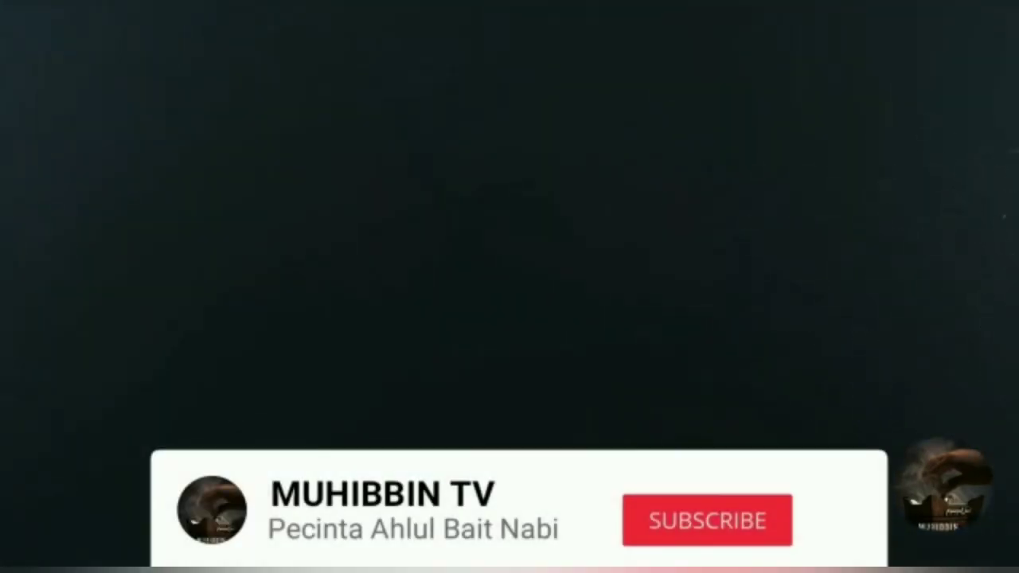
Play the MUHIBBIN TV outro until the banner shows SUBSCRIBED with sparkles and the bell
left_click(707, 521)
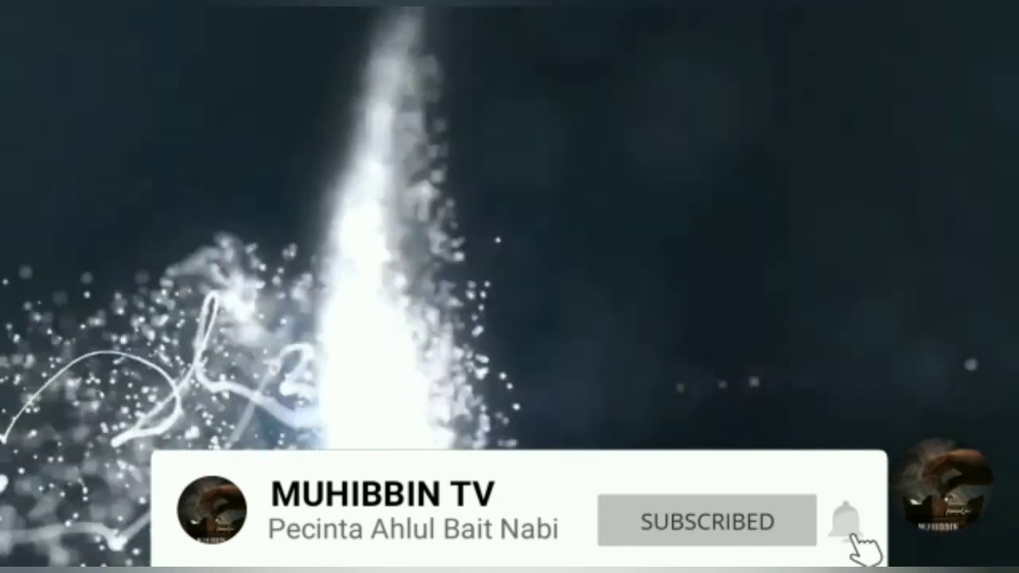